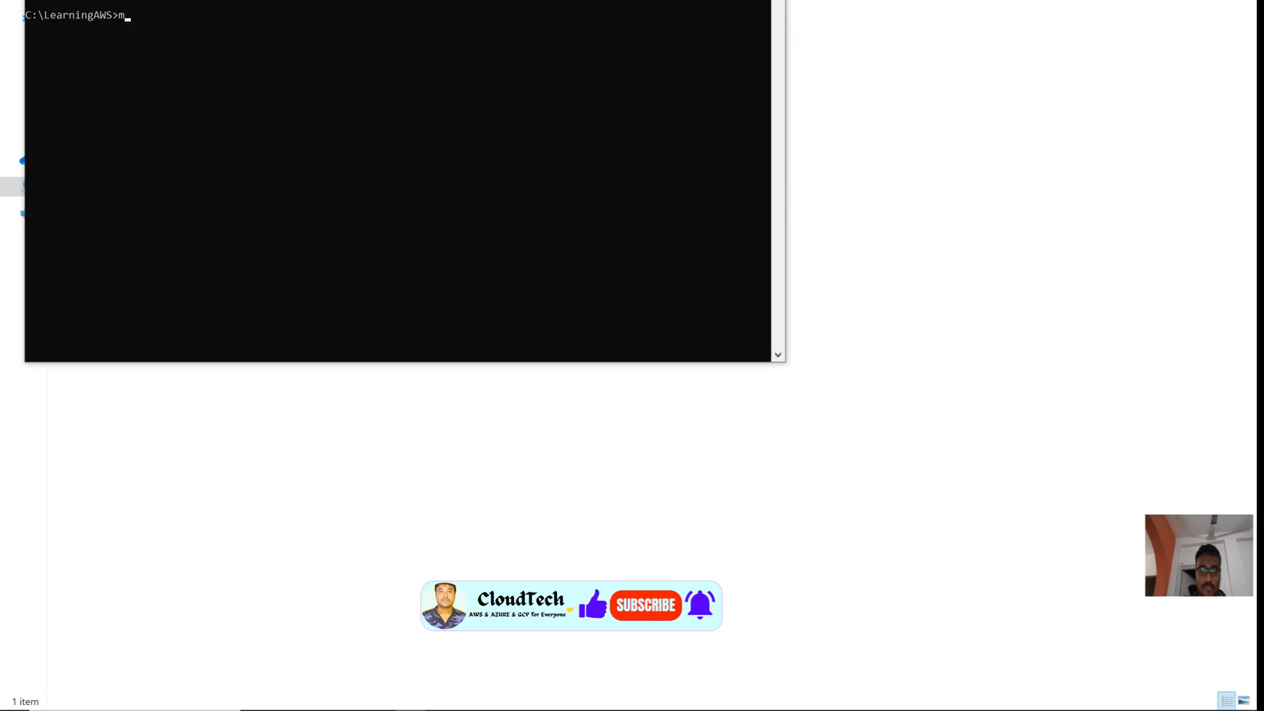
- Type mvn at the C:\LearningAWS prompt to check whether Maven is installed
text(vn)
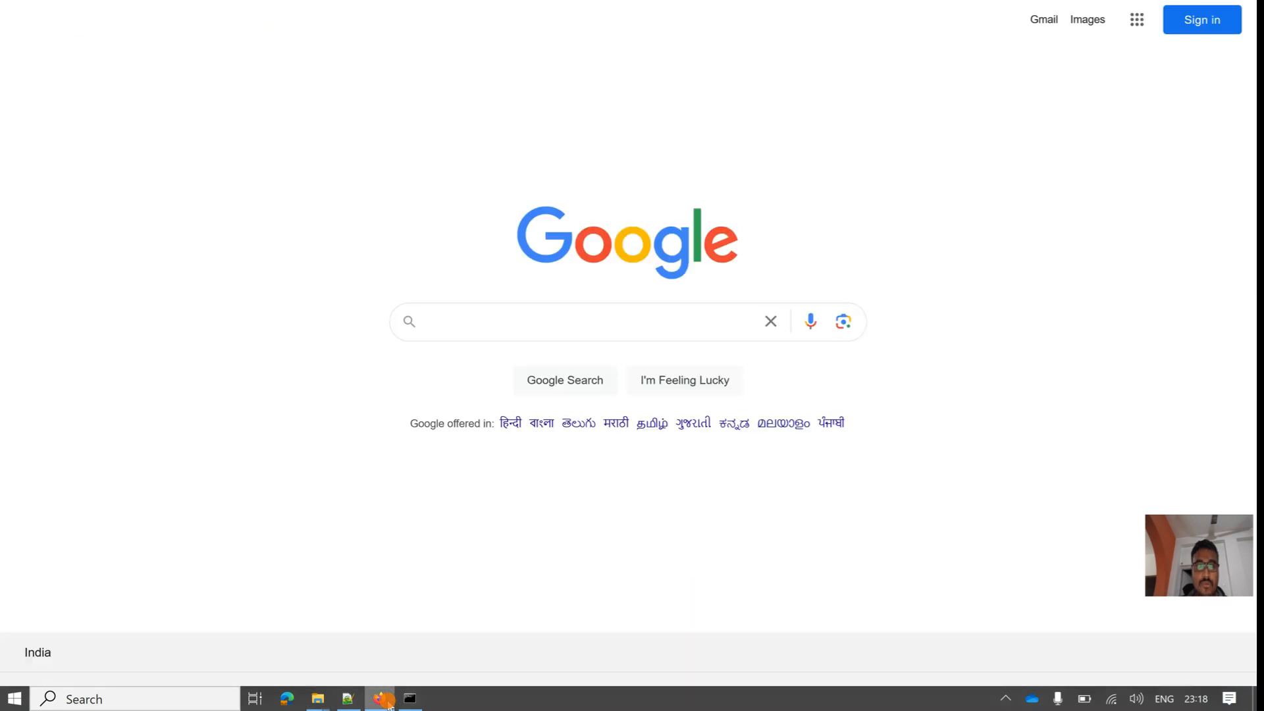
- Search Google for 'maven download for windows' and open the Download Apache Maven result
click(565, 321)
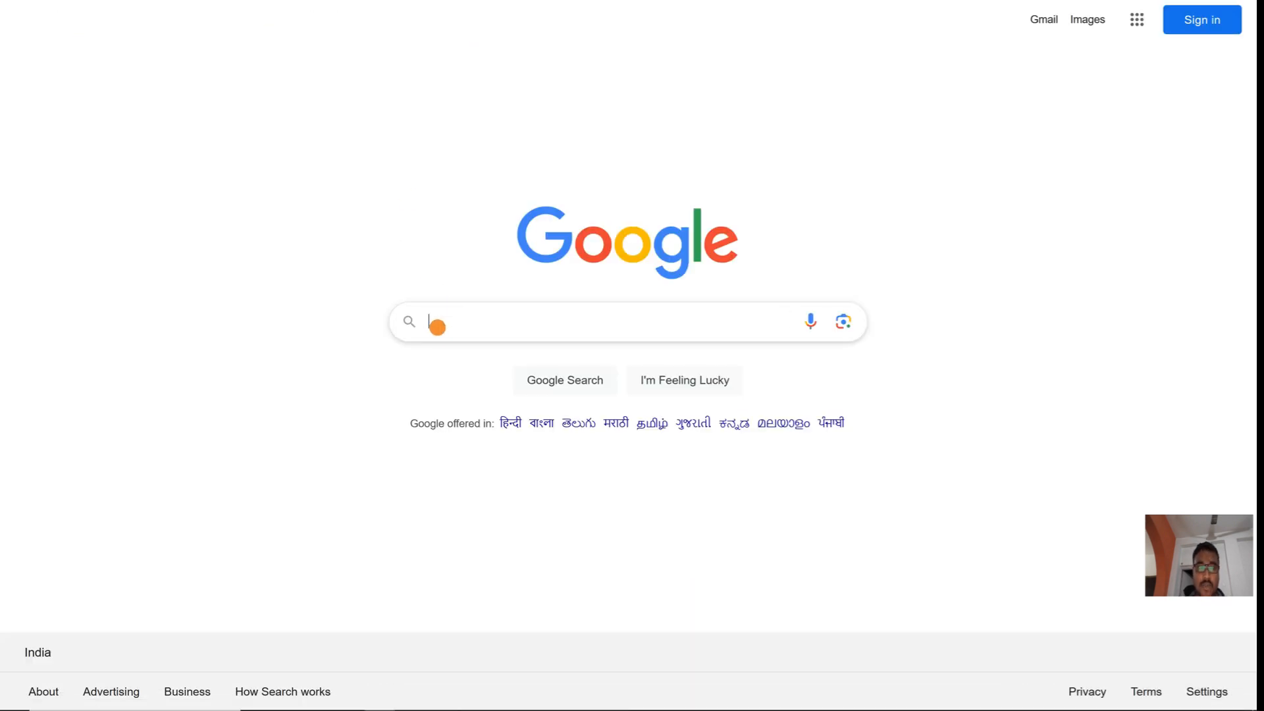
text(maven)
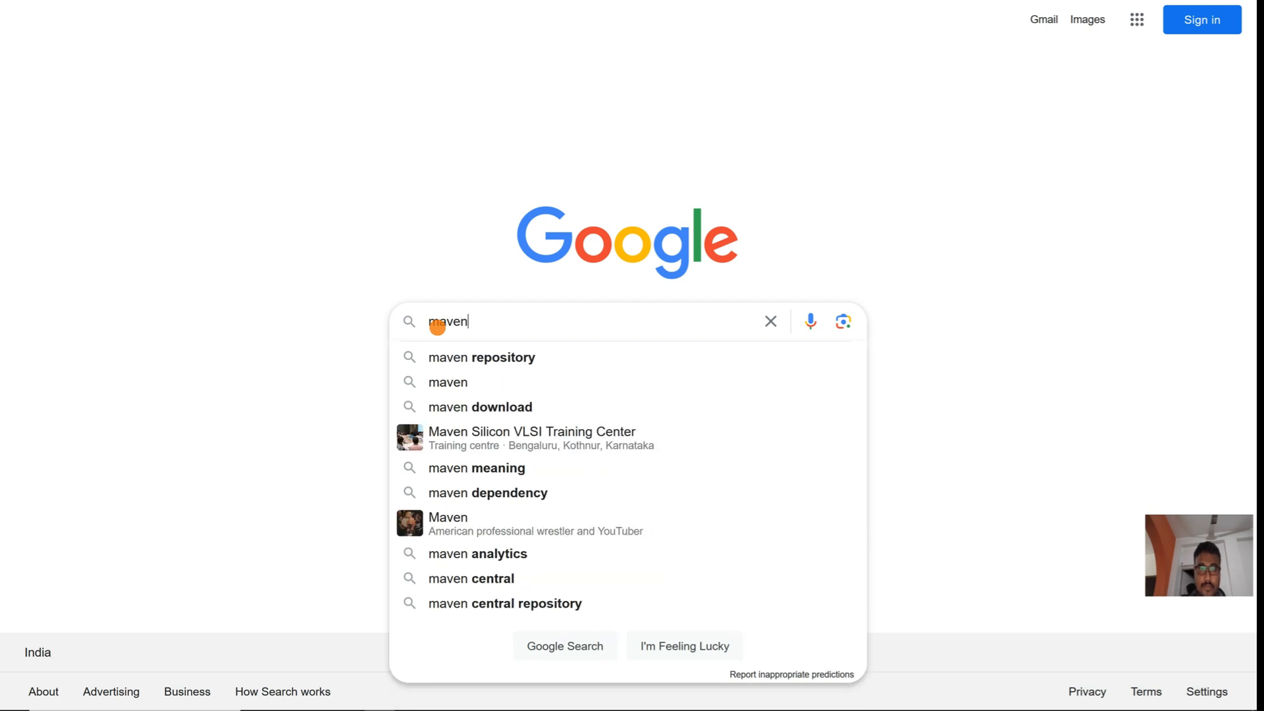
text(do)
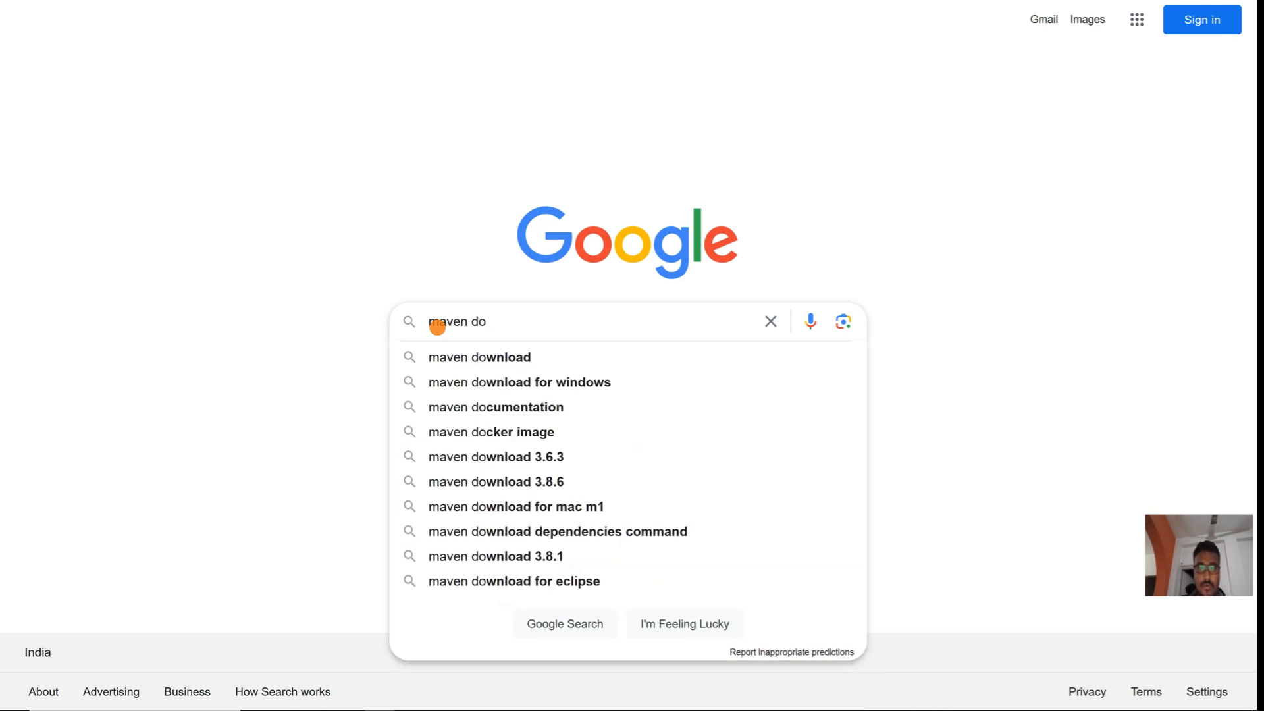
click(519, 382)
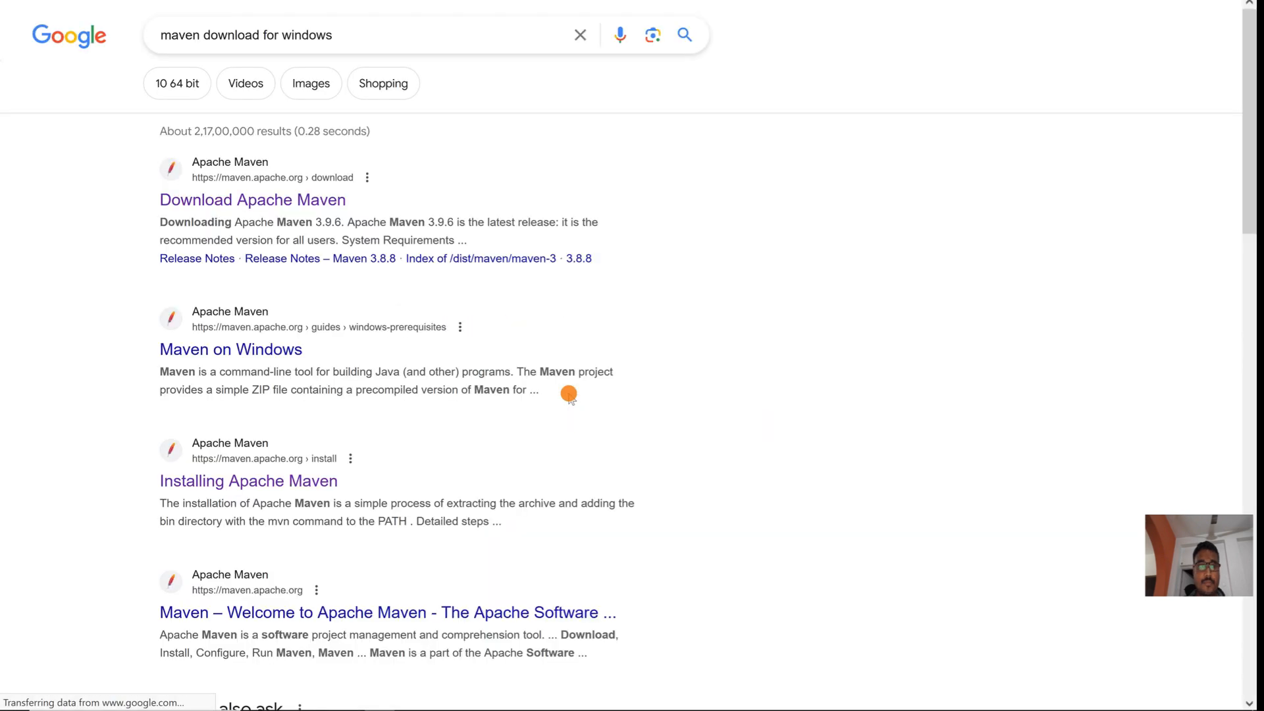
click(252, 200)
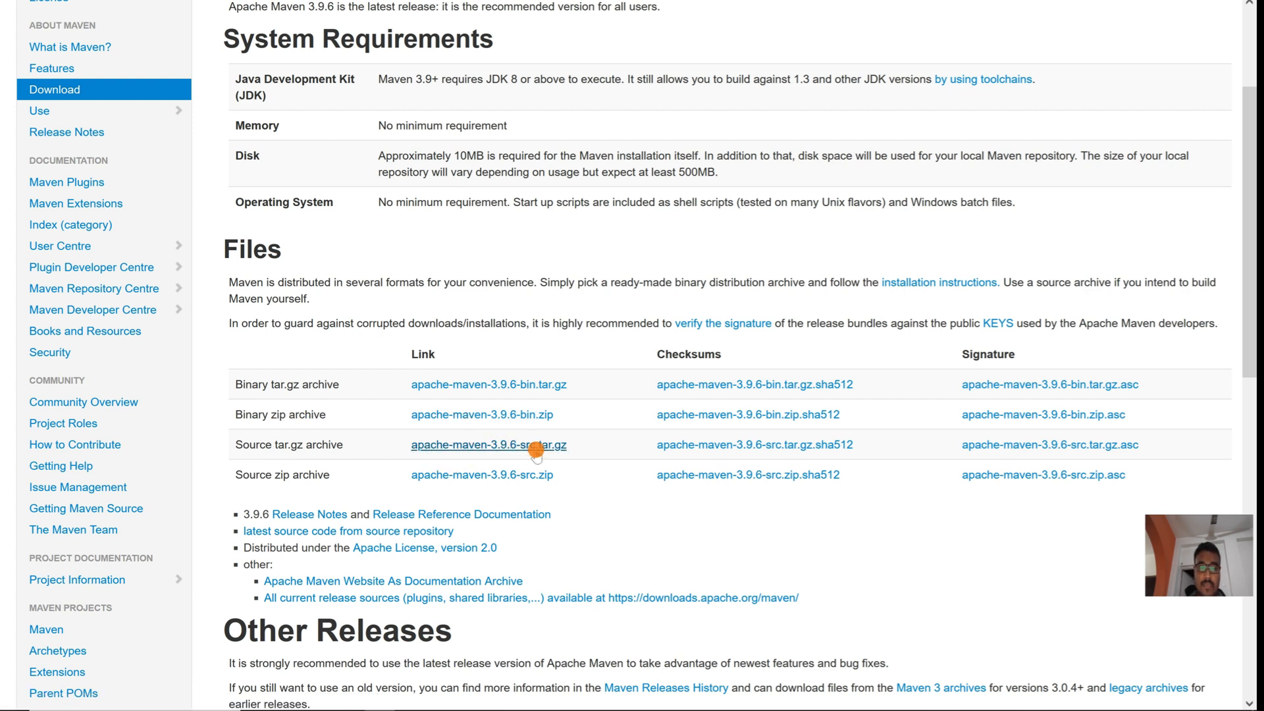
mouse_move(482, 424)
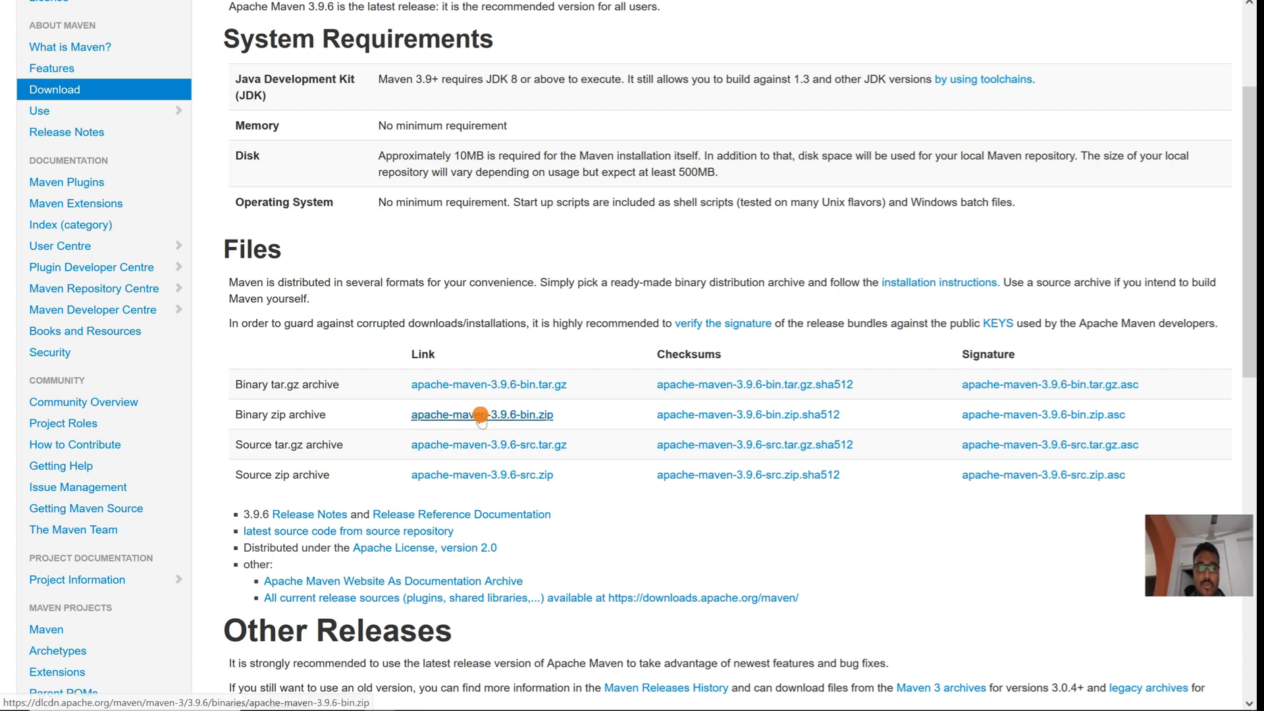
- Download apache-maven-3.9.6-bin.zip and show it in its folder
click(477, 414)
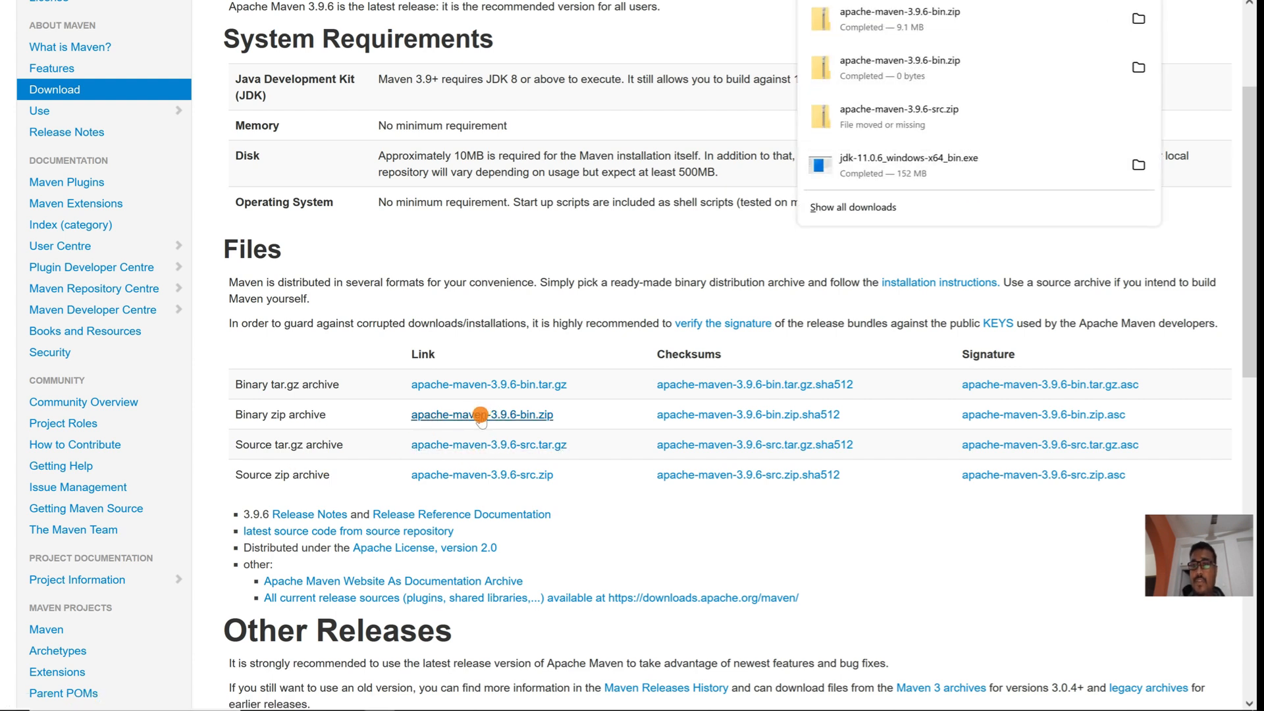
click(480, 414)
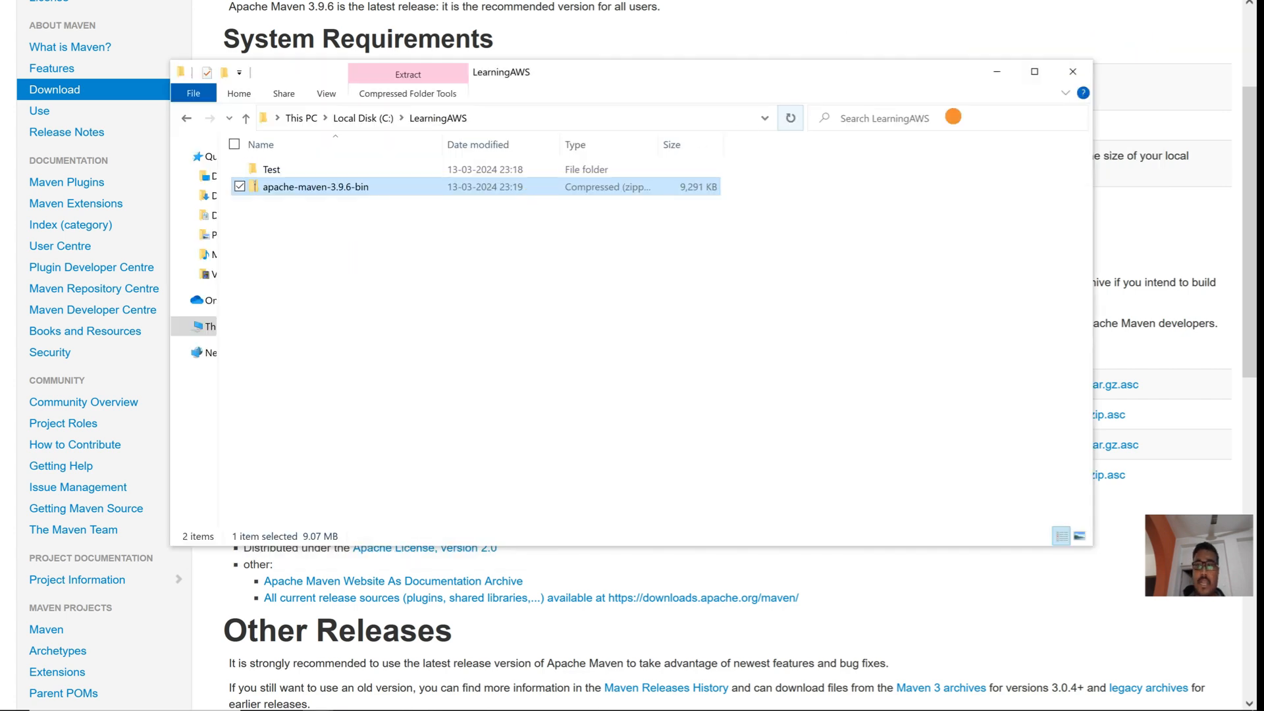
- Extract apache-maven-3.9.6-bin.zip into C:\LearningAWS\apache-maven-3.9.6-bin
click(1034, 71)
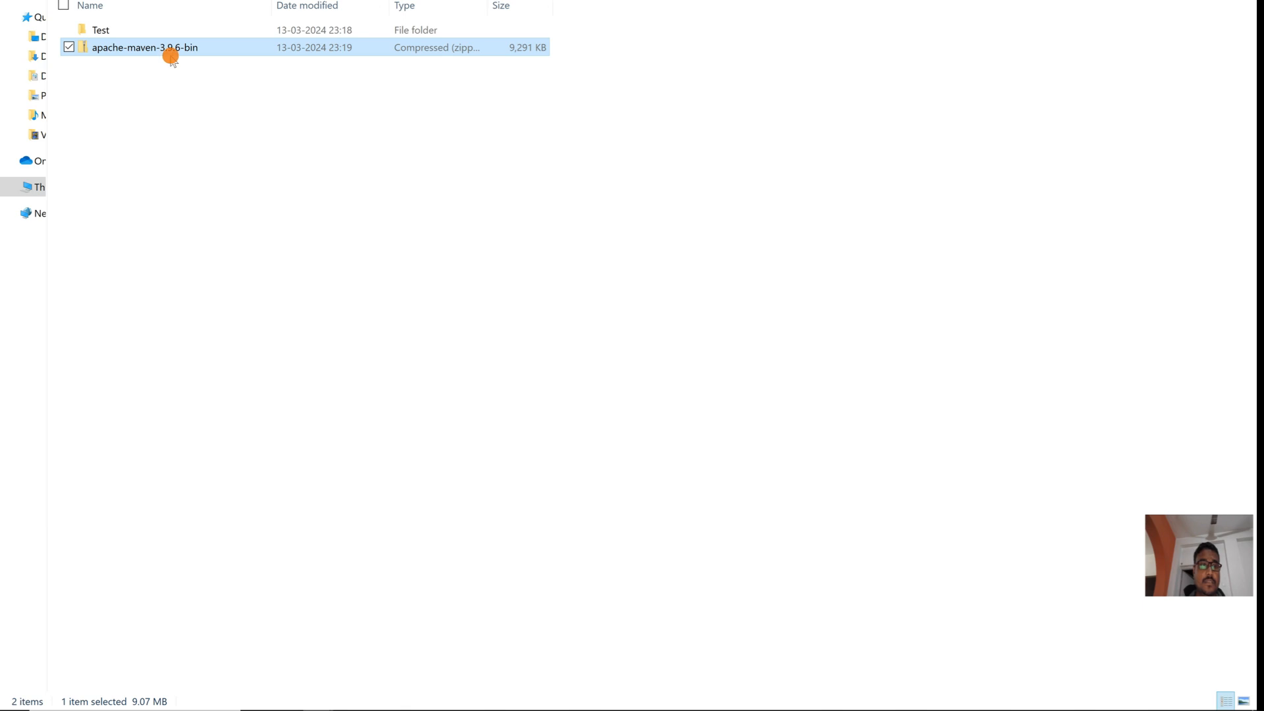
right_click(145, 46)
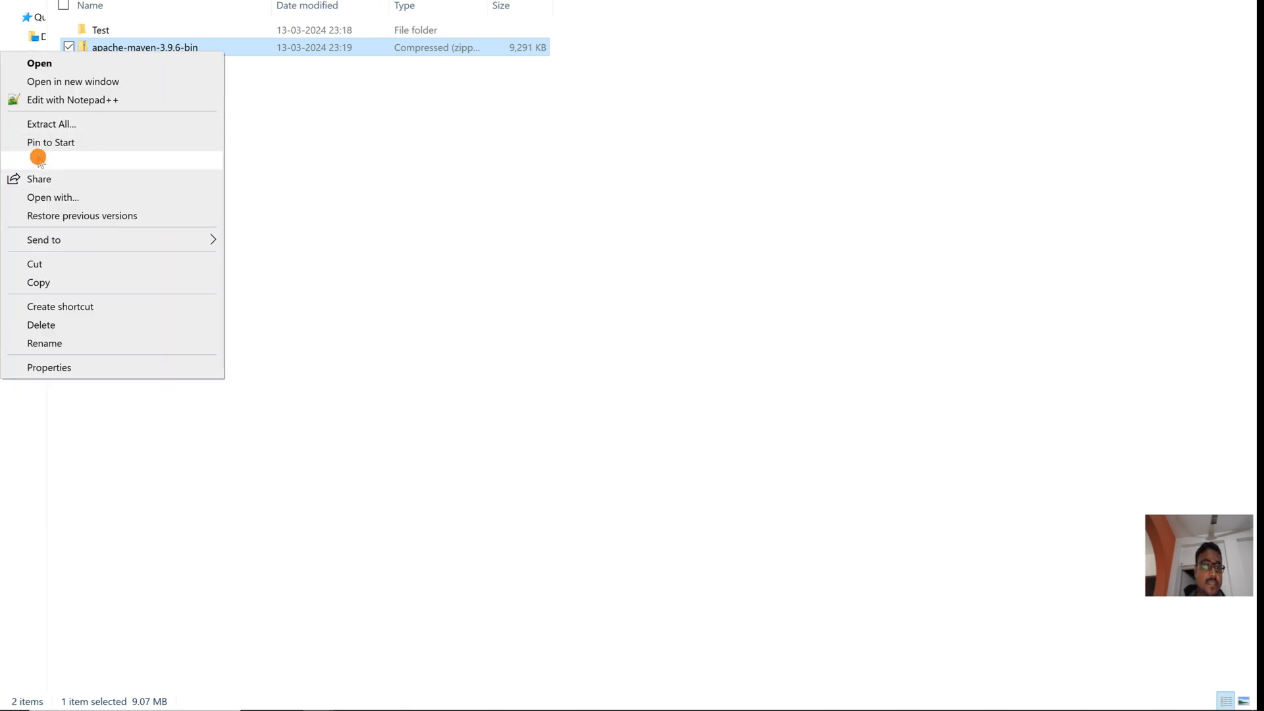
click(51, 123)
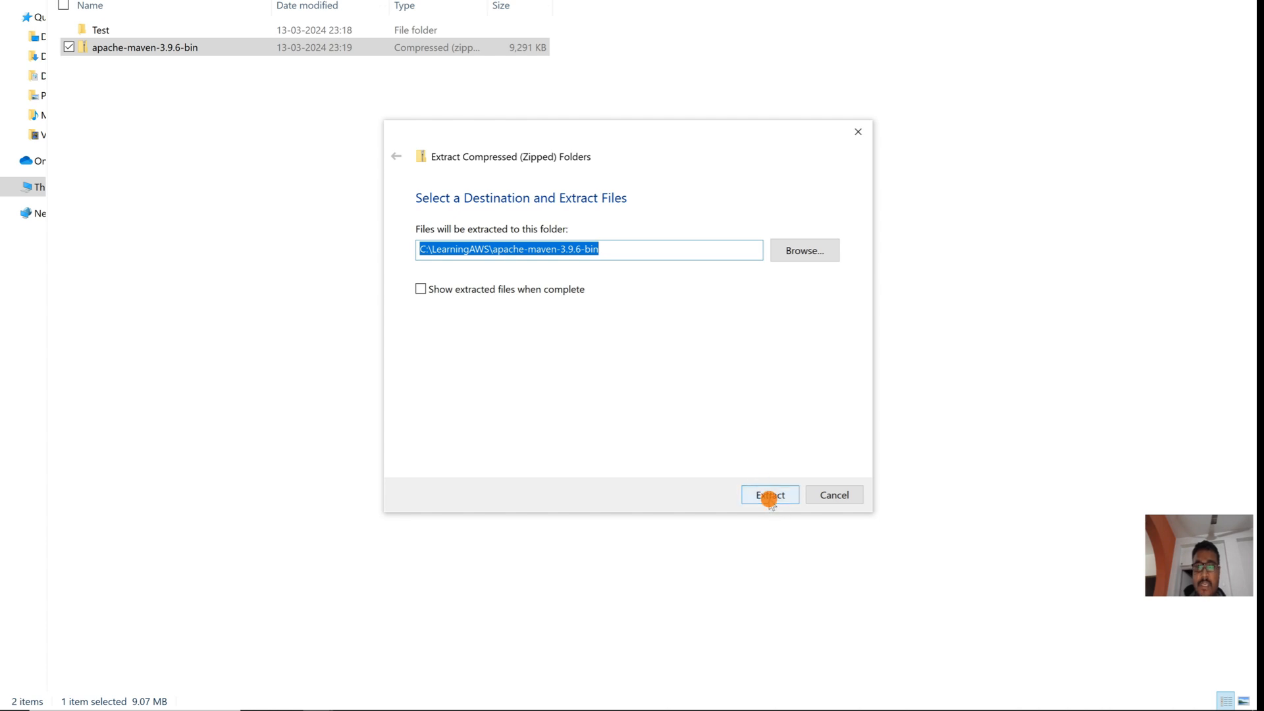
click(768, 495)
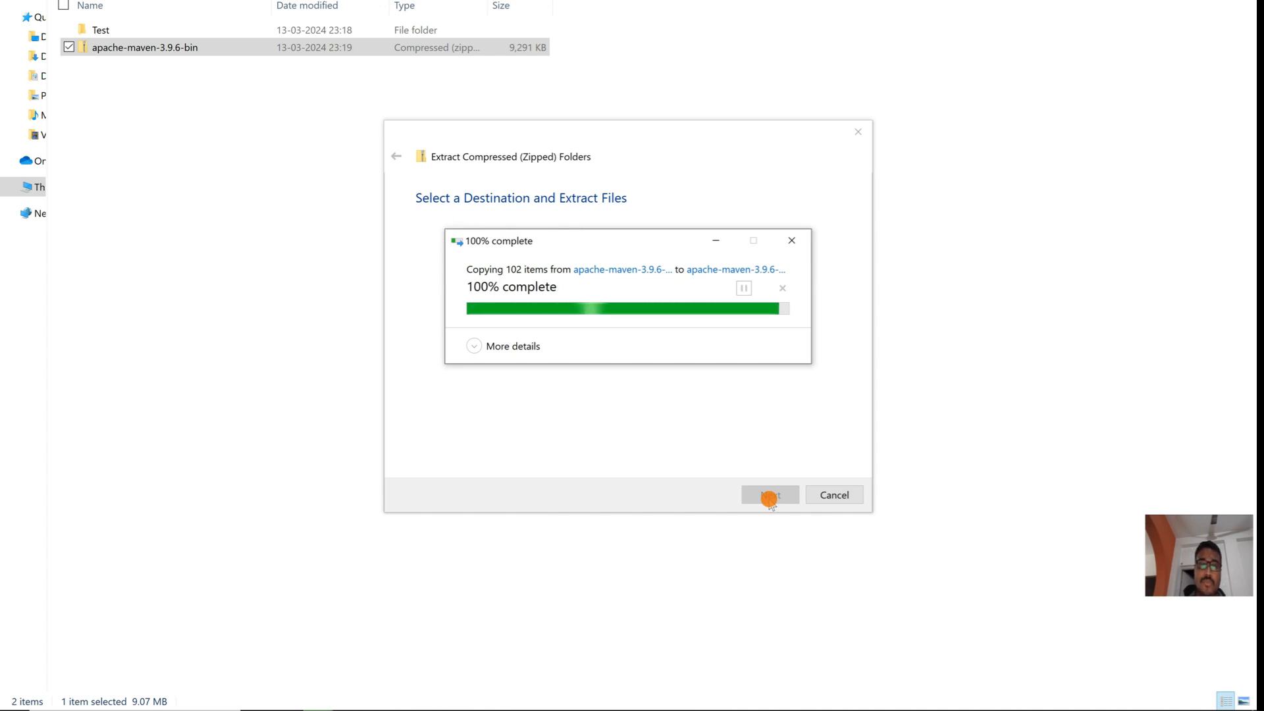
click(768, 494)
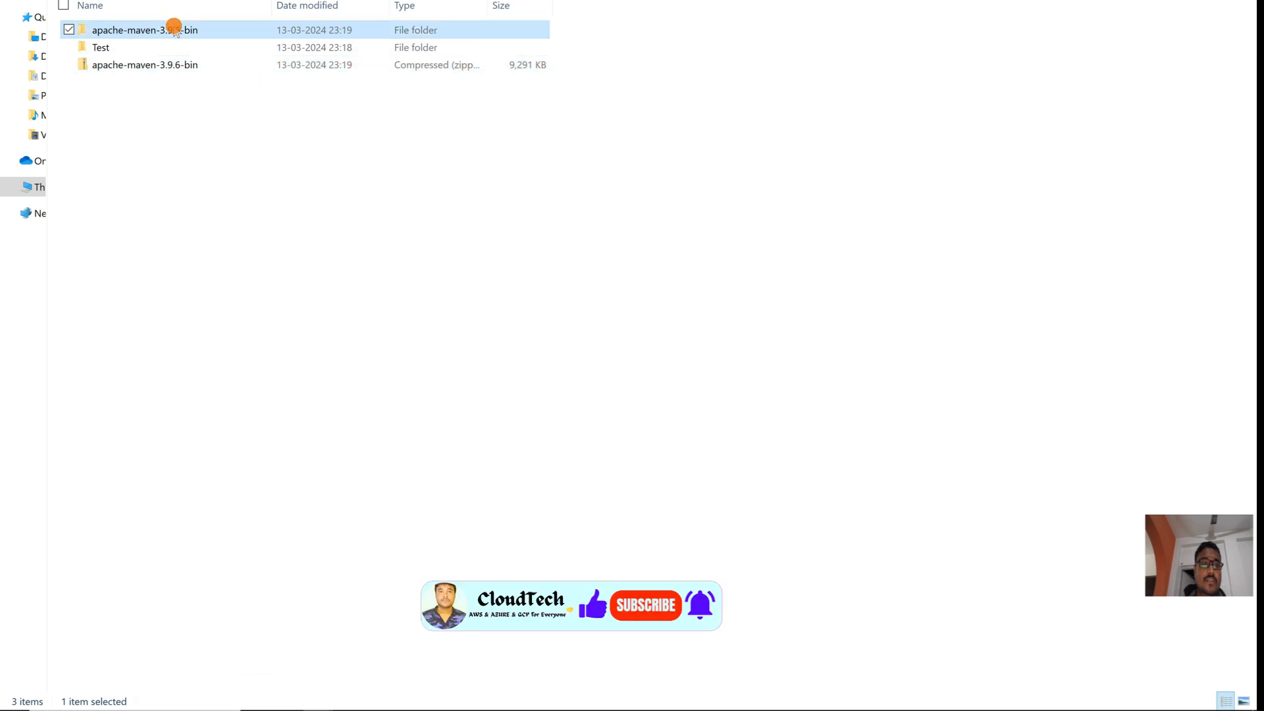
- Open the extracted apache-maven-3.9.6-bin folder to reach its bin contents
double_click(144, 29)
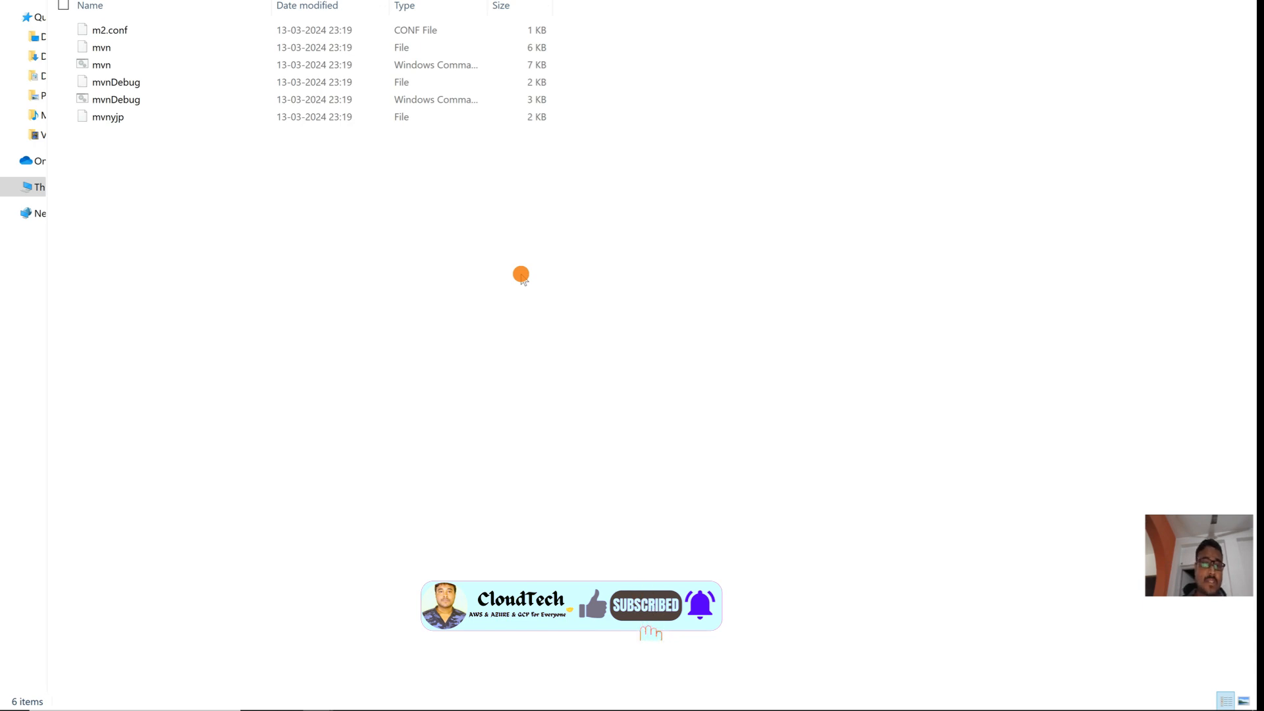
mouse_move(179, 700)
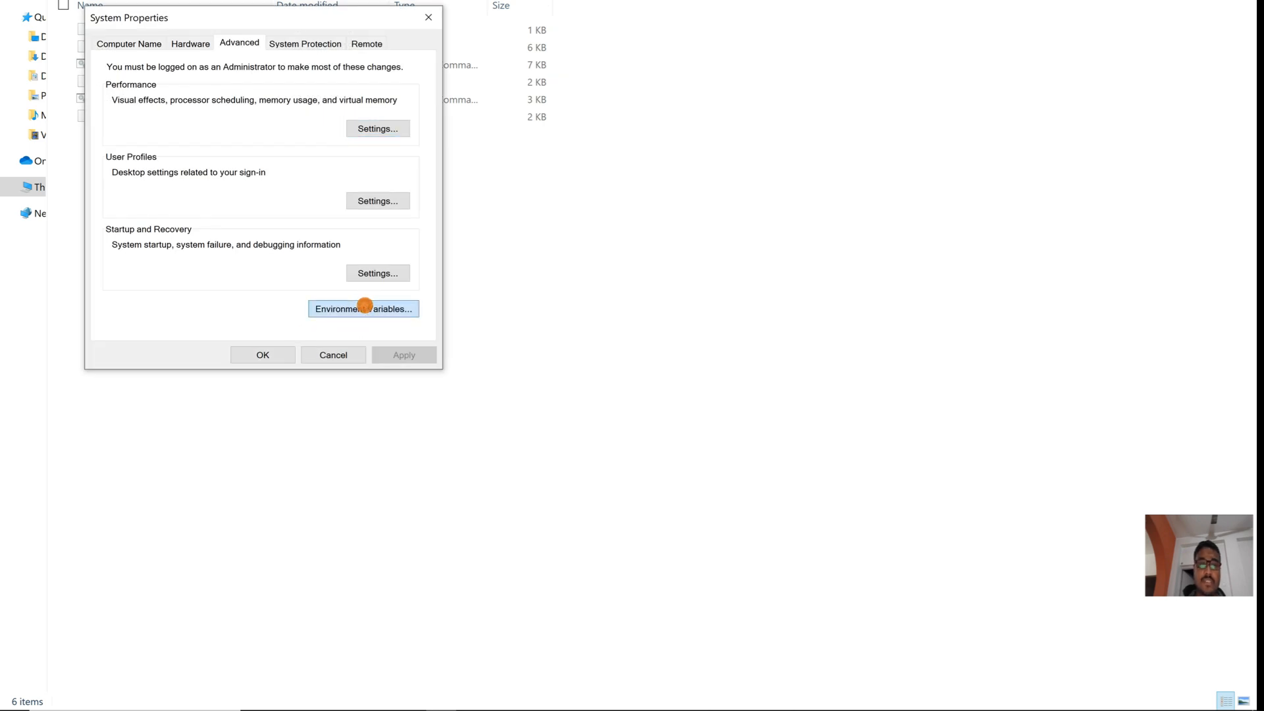
- Create system variable MAVEN_HOME with the apache-maven-3.9.6 folder path under C:\LearningAWS
click(363, 309)
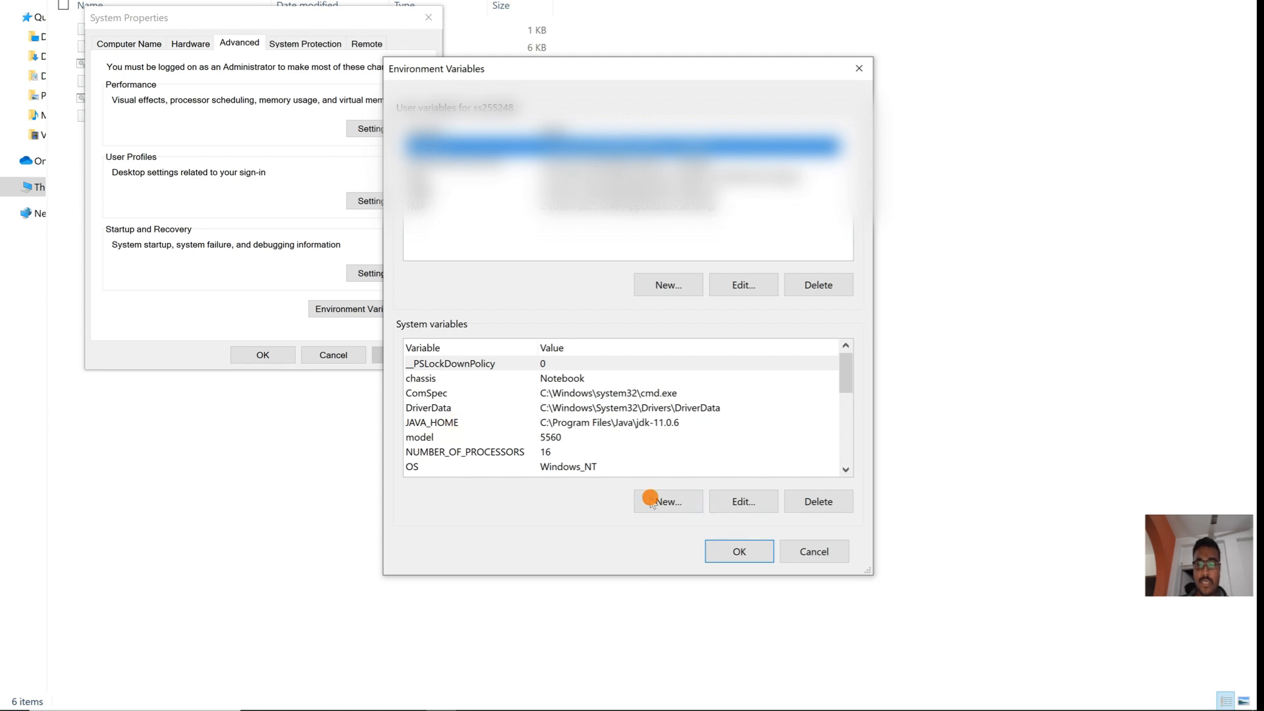
click(668, 500)
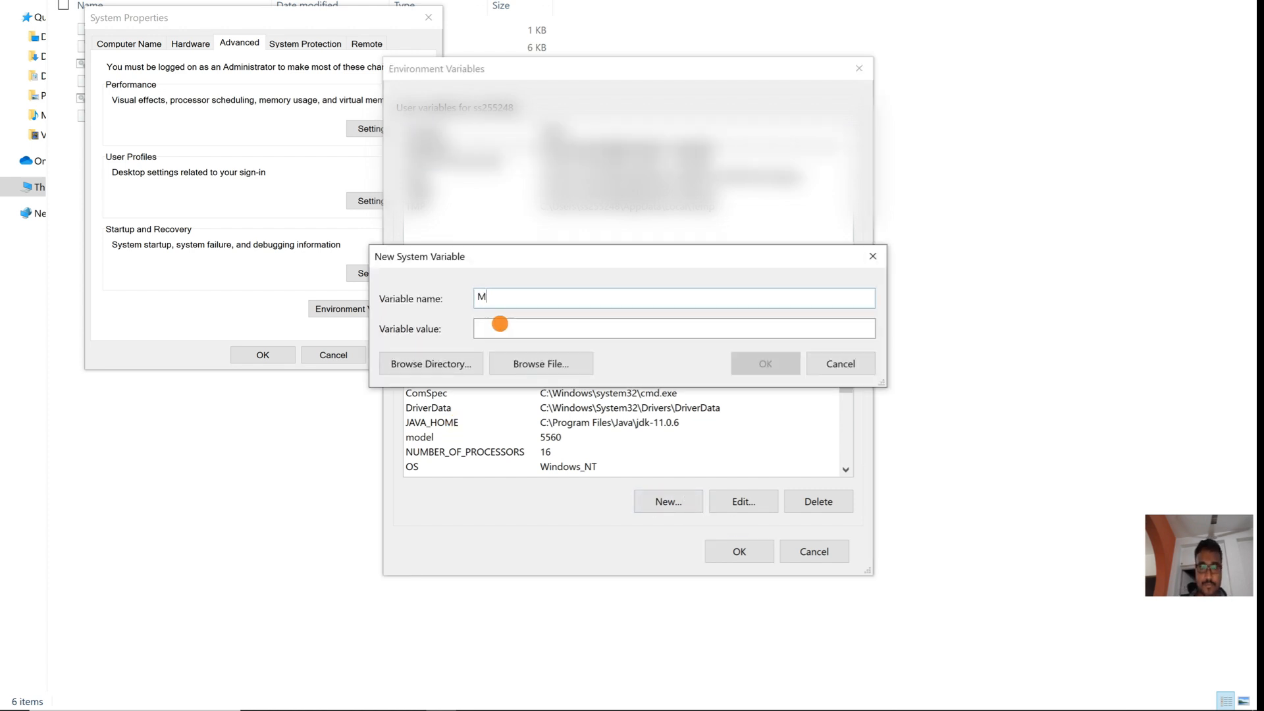
text(AVEN_HOME)
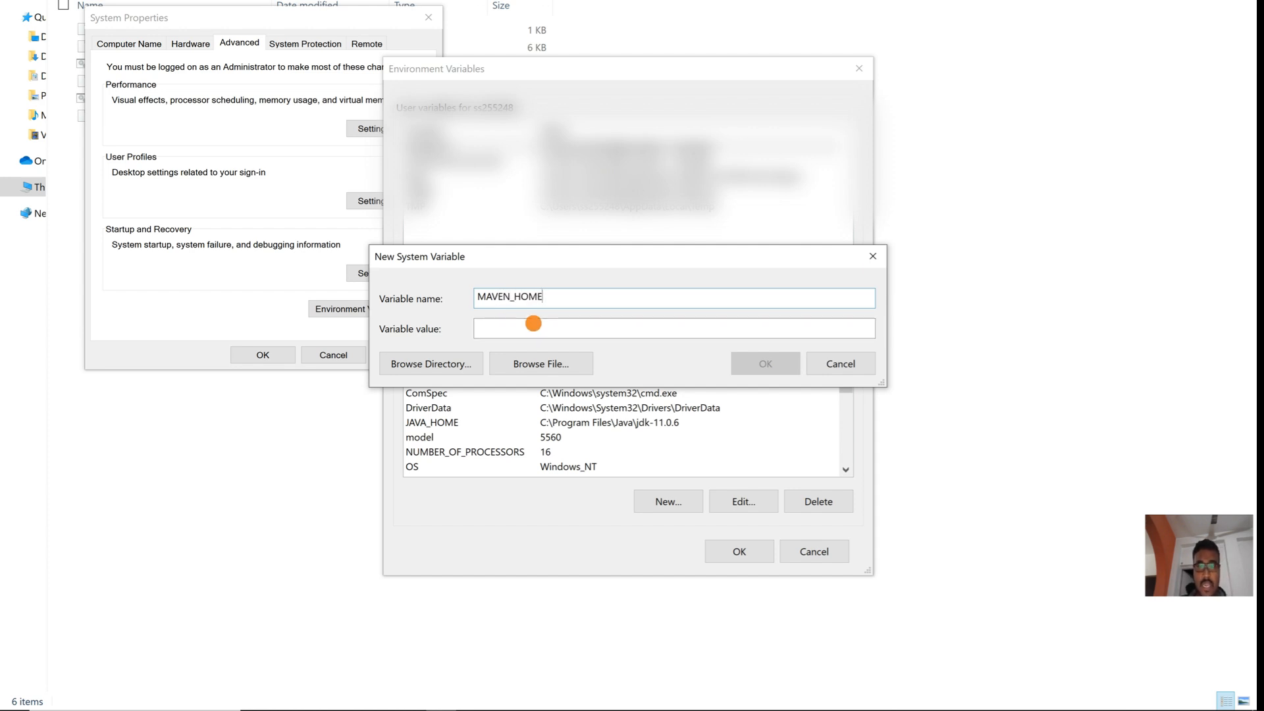
text(C:\LearningAWS\apache-maven-3.9.6-bin\apache-maven-3.9.6\bin)
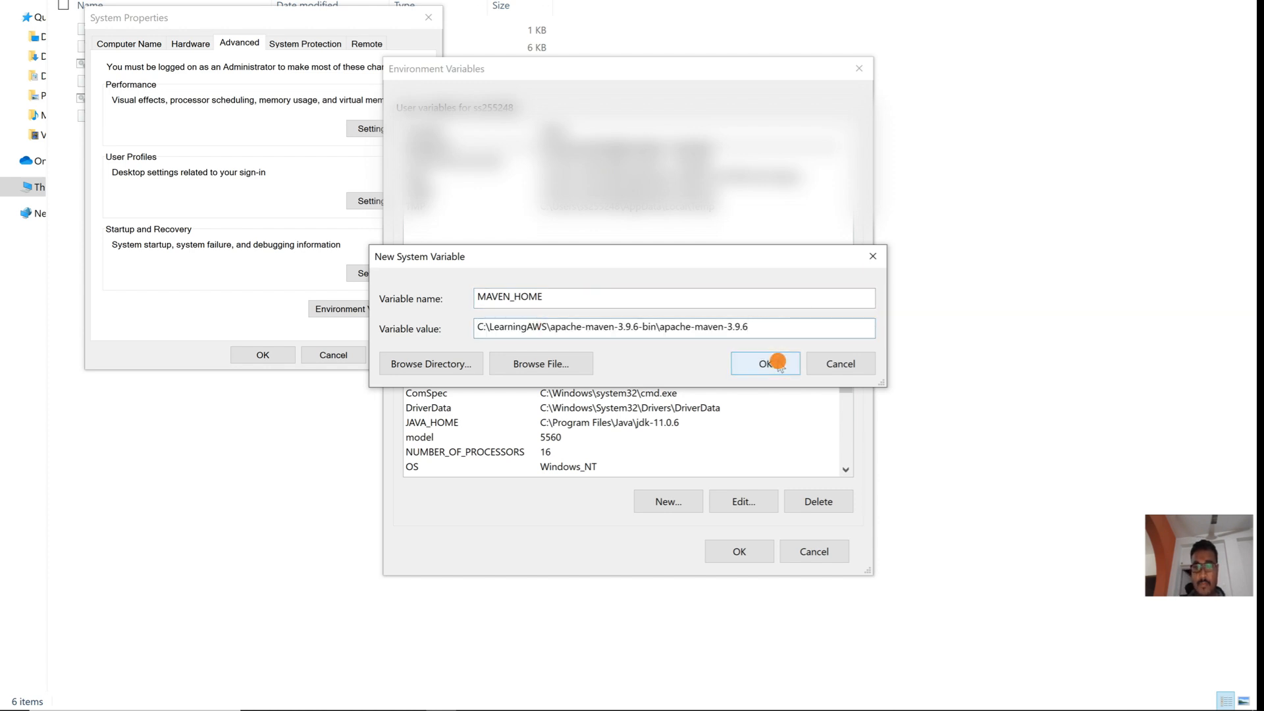
click(763, 363)
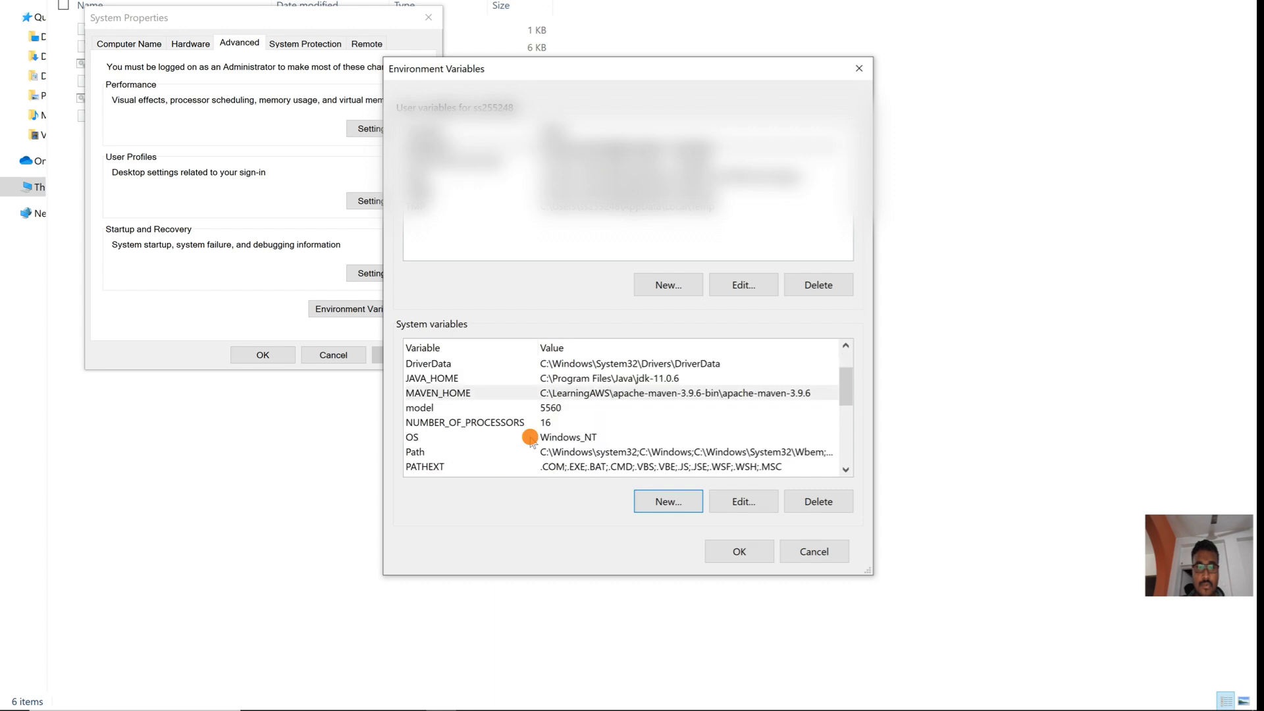
- Add C:\LearningAWS\apache-maven-3.9.6-bin\apache-maven-3.9.6\bin to Path and save all dialogs
click(743, 502)
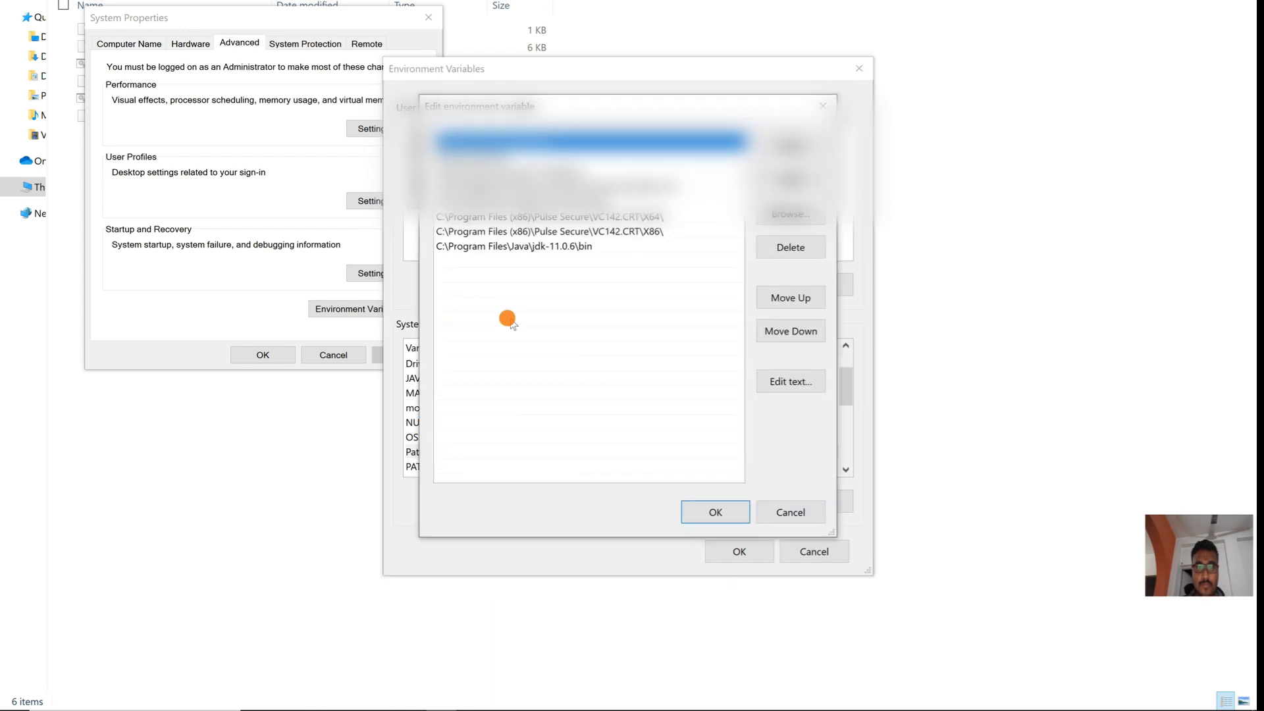
text(C:\LearningAWS\apache-maven-3.9.6-bin\apache-maven-3.9.6\bin)
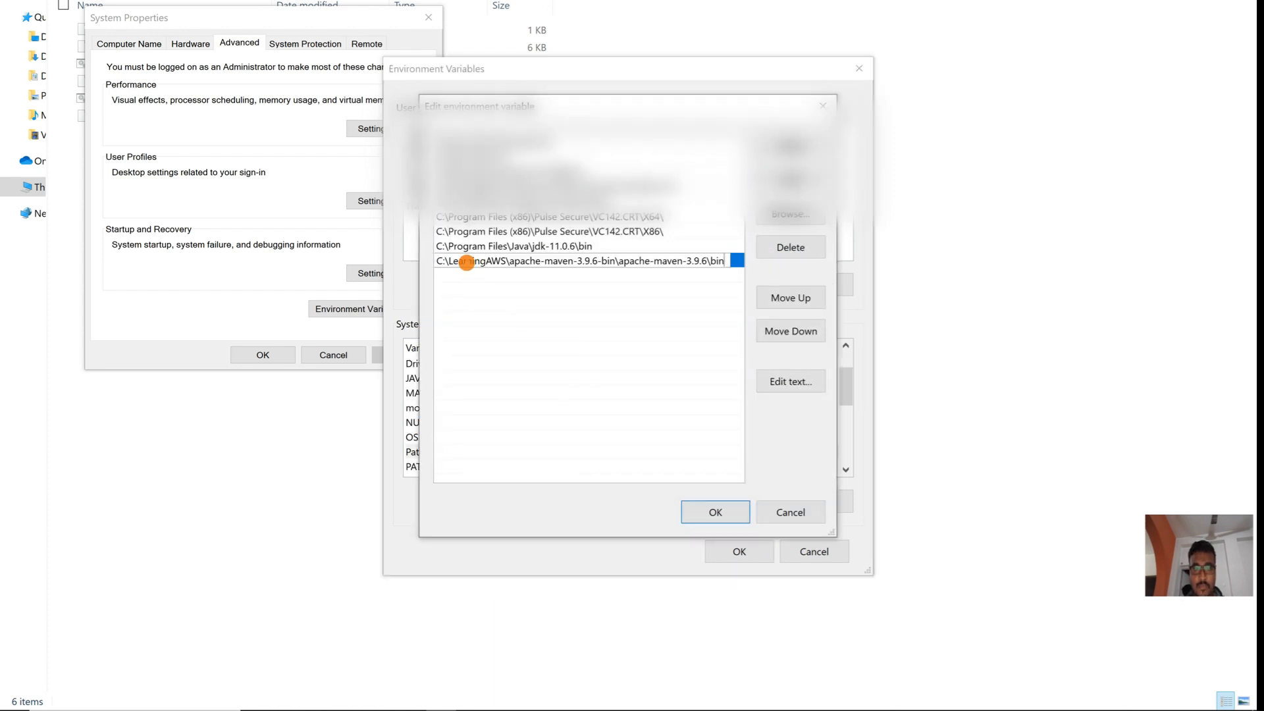
click(714, 512)
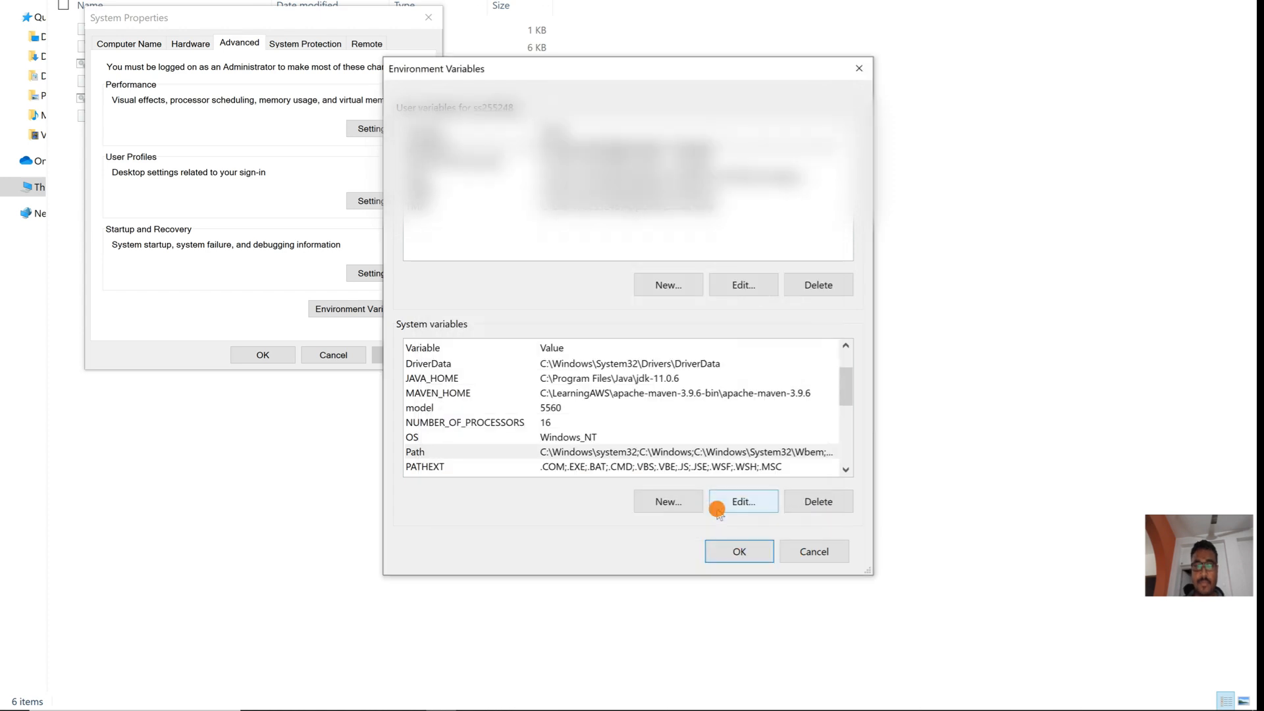
click(737, 551)
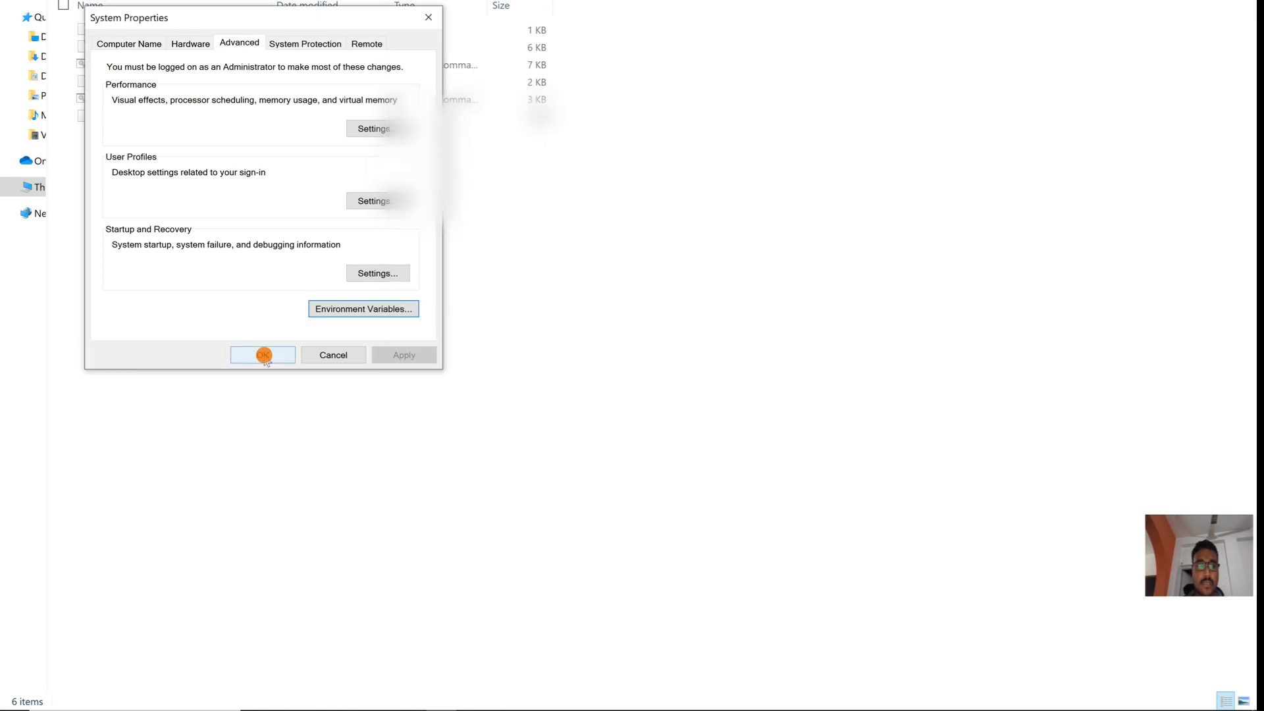
click(262, 355)
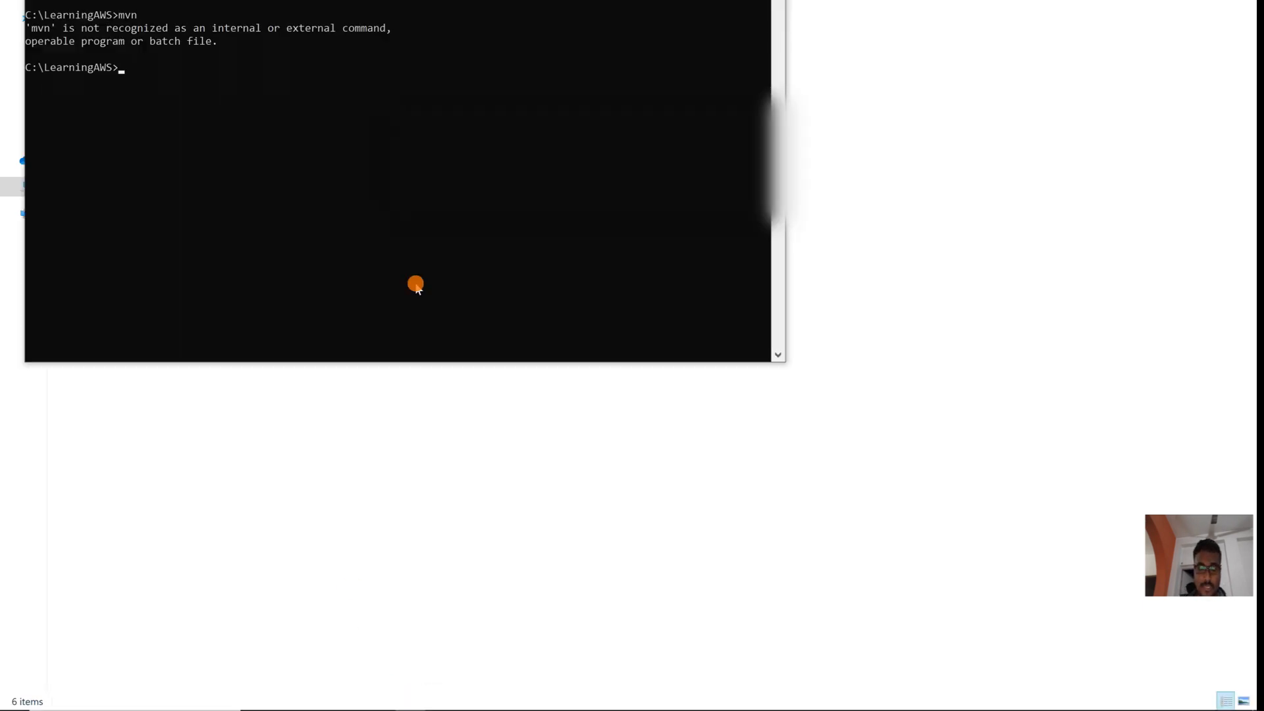
- Run mvn -v in Command Prompt to confirm Maven 3.9.6 is recognized
text(mvn)
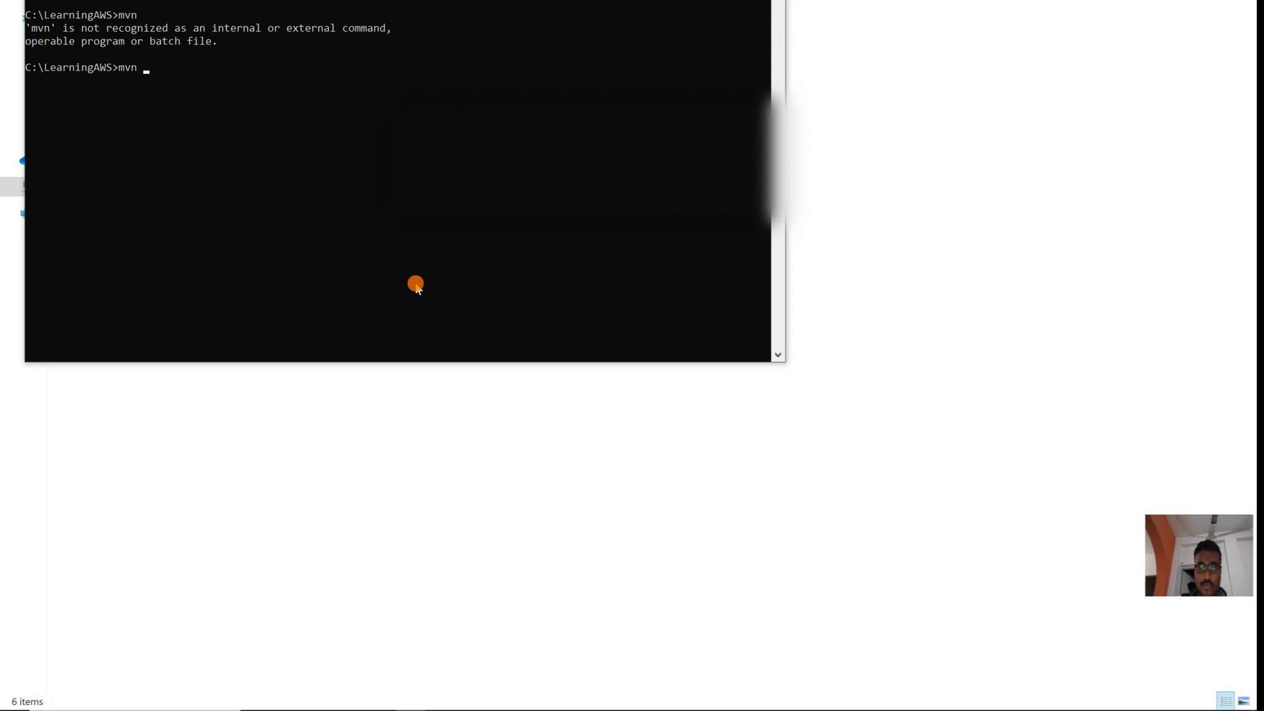
text(-v)
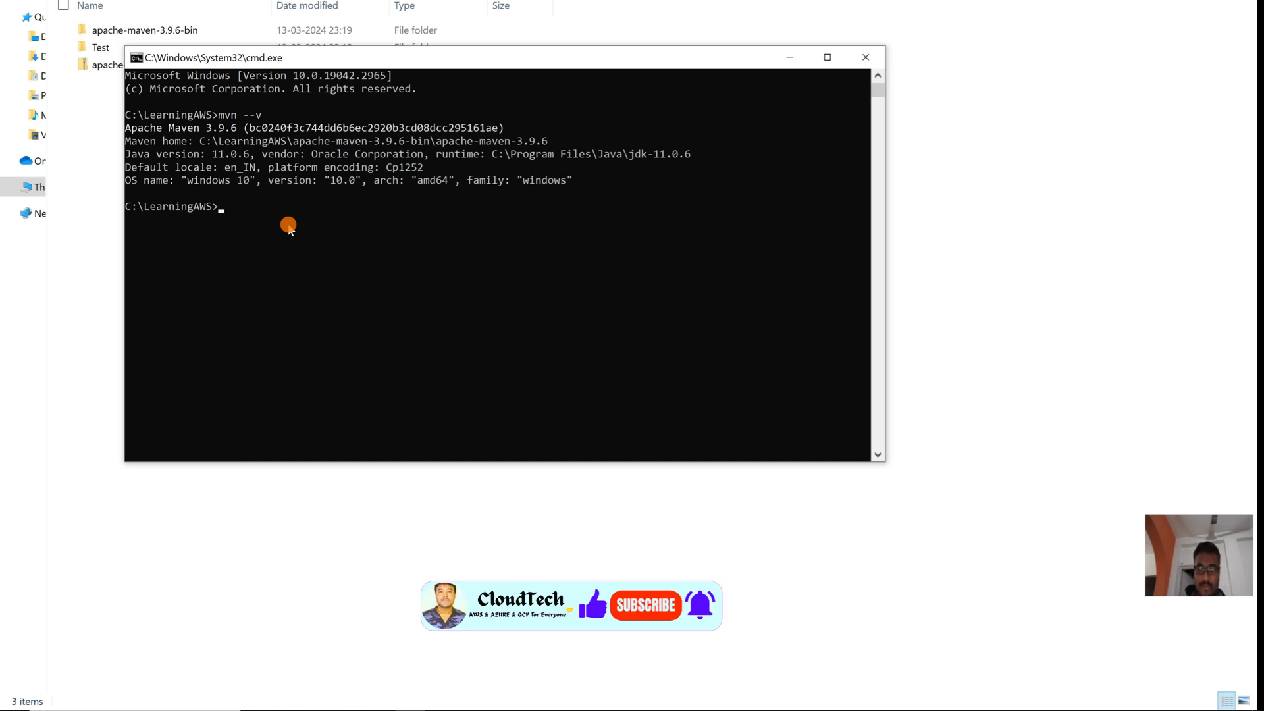
- Try mvn clean, then review the Apache Maven 3.9.6 download page again
text(mvn)
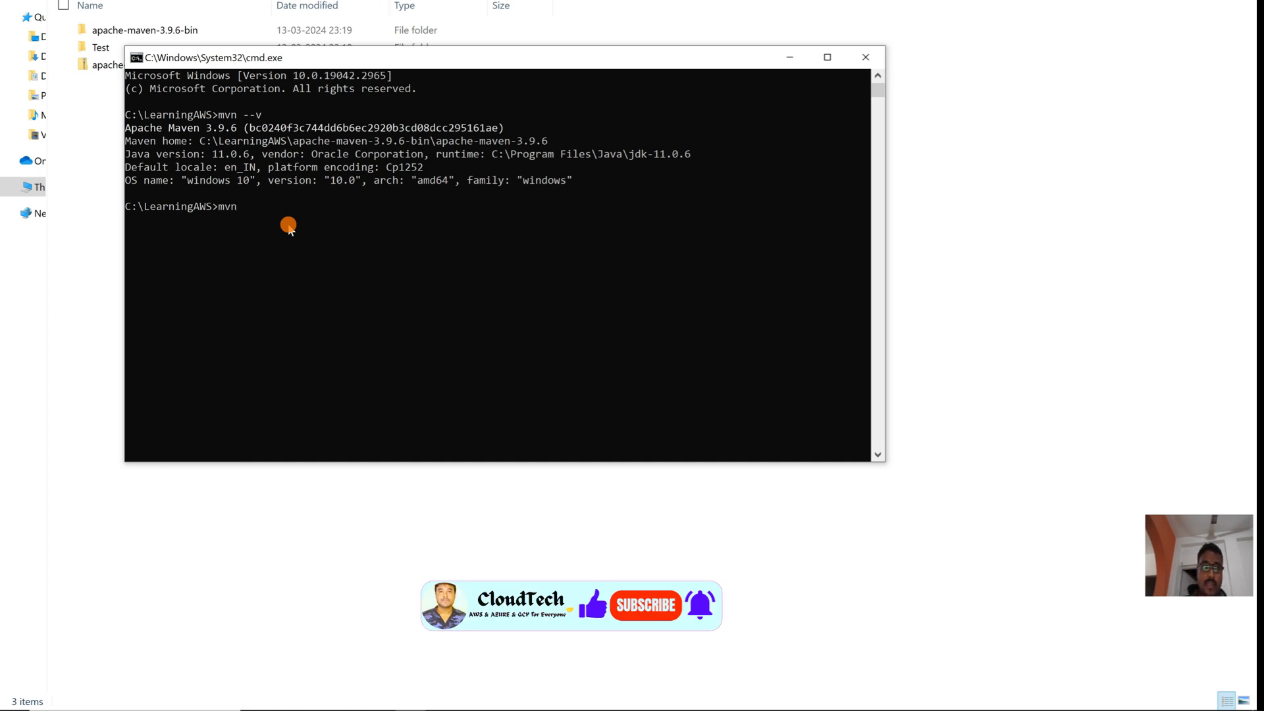
text(c)
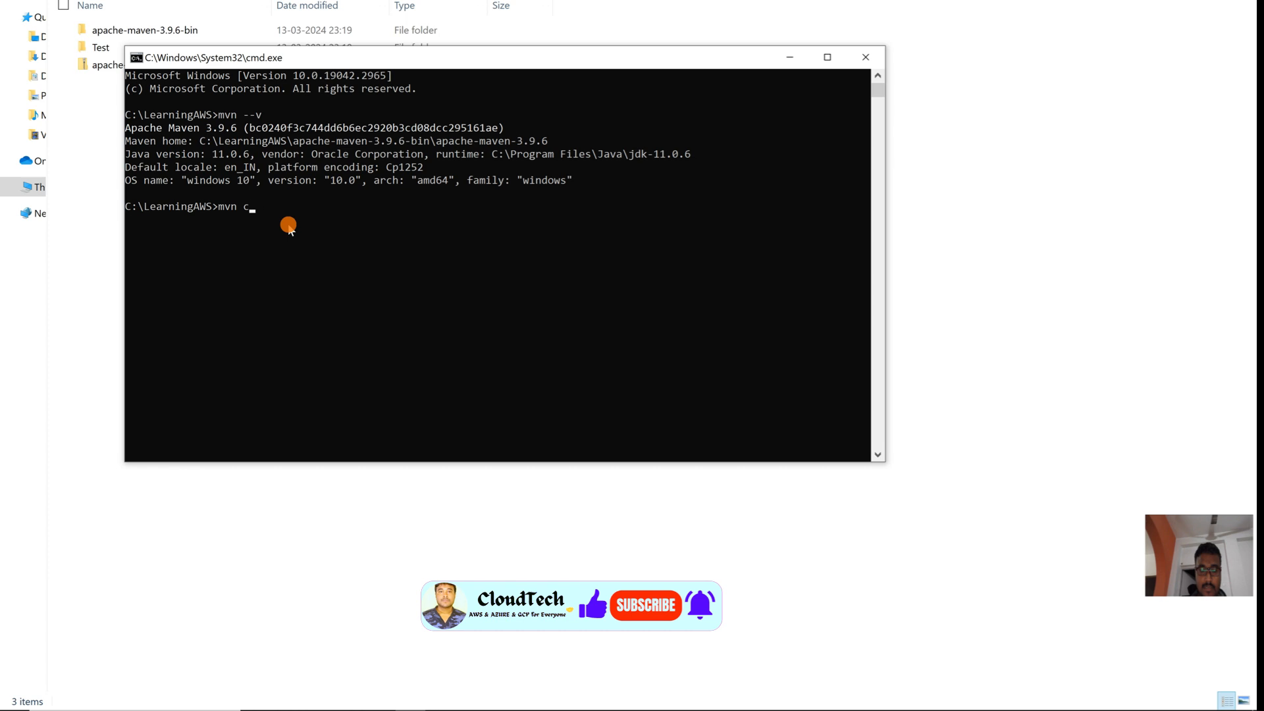
text(lean)
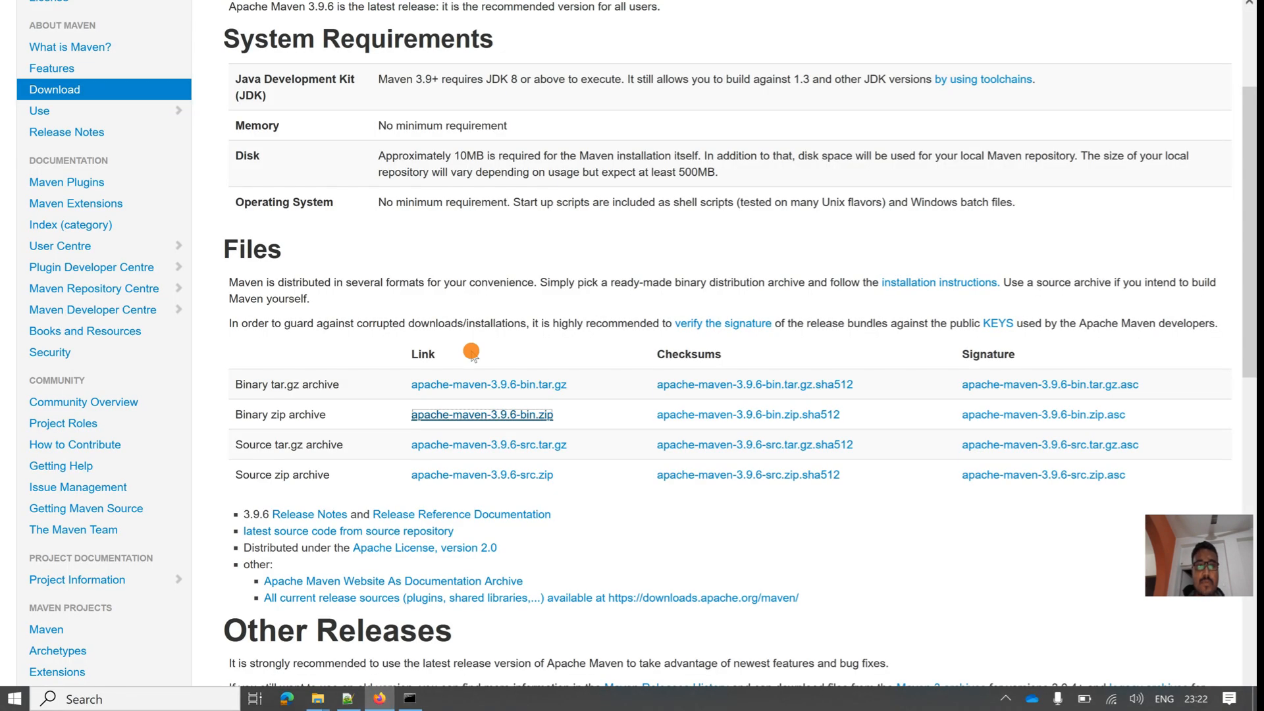
scroll(down, 3)
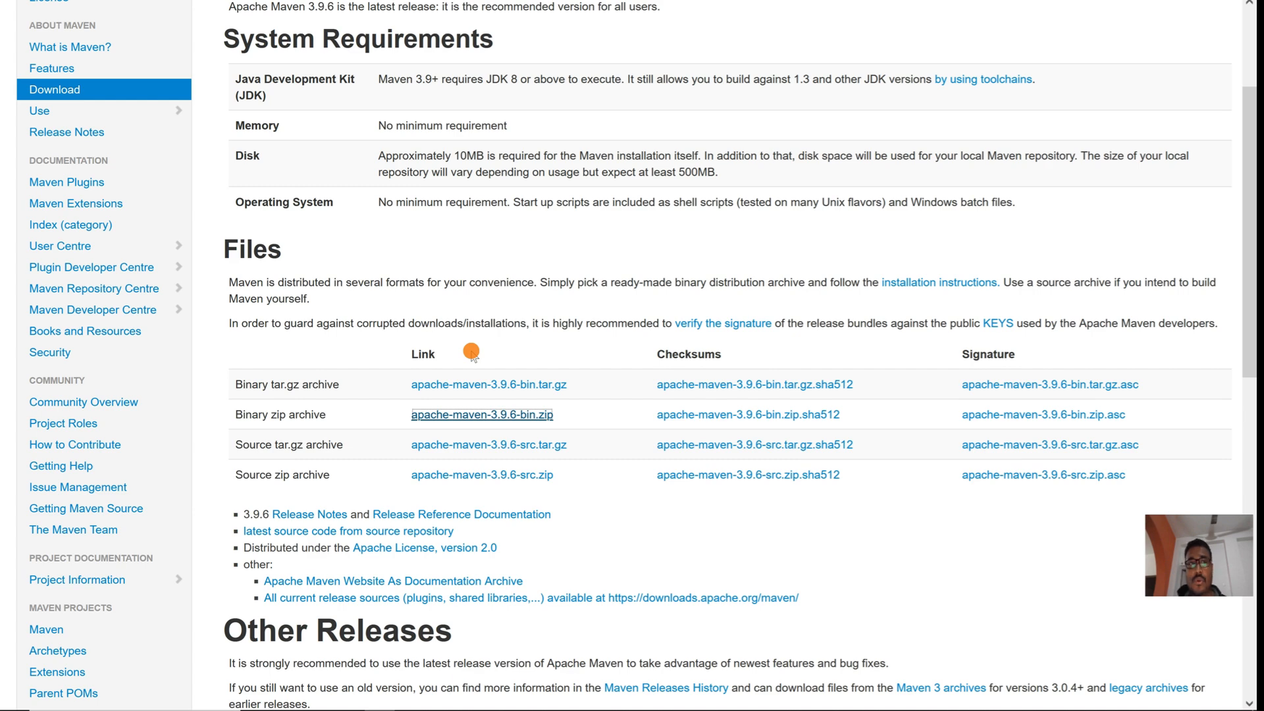